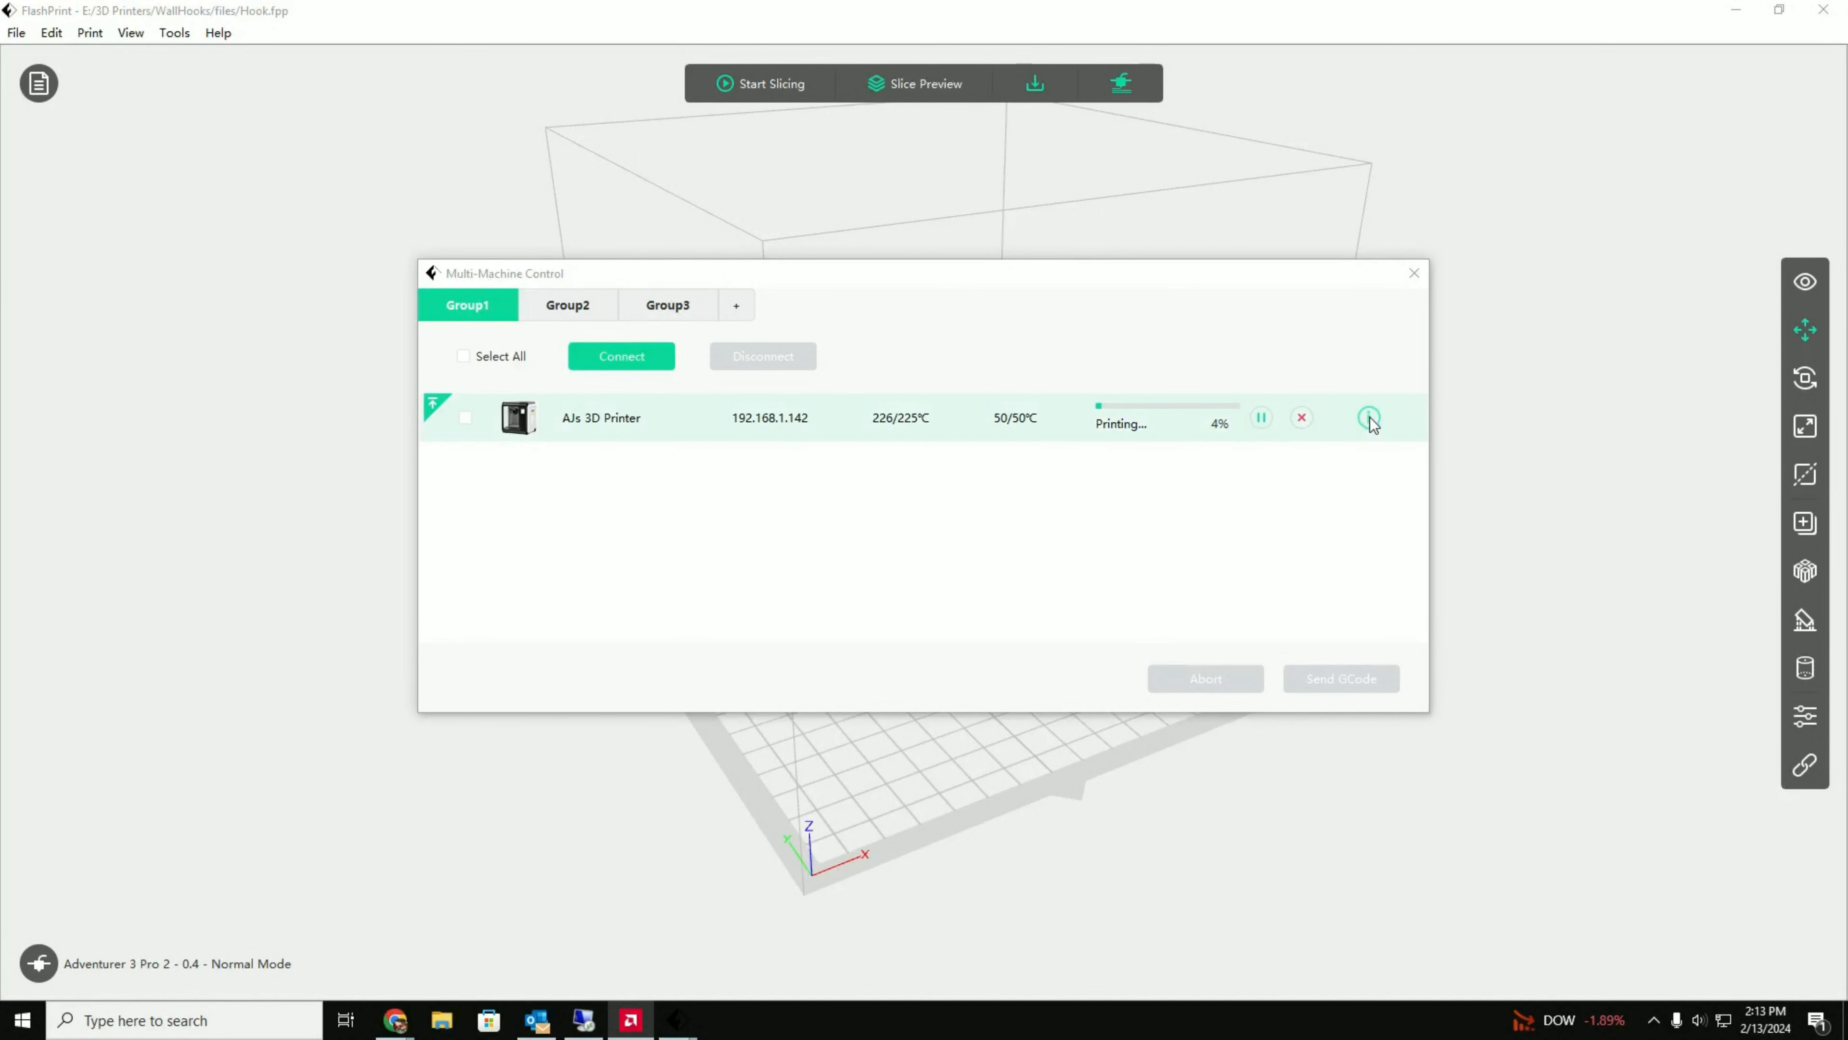
- Show the Machine Detail panel for the printer running the Hook job at 4%
{"action": "left_click", "coordinate": [1369, 416]}
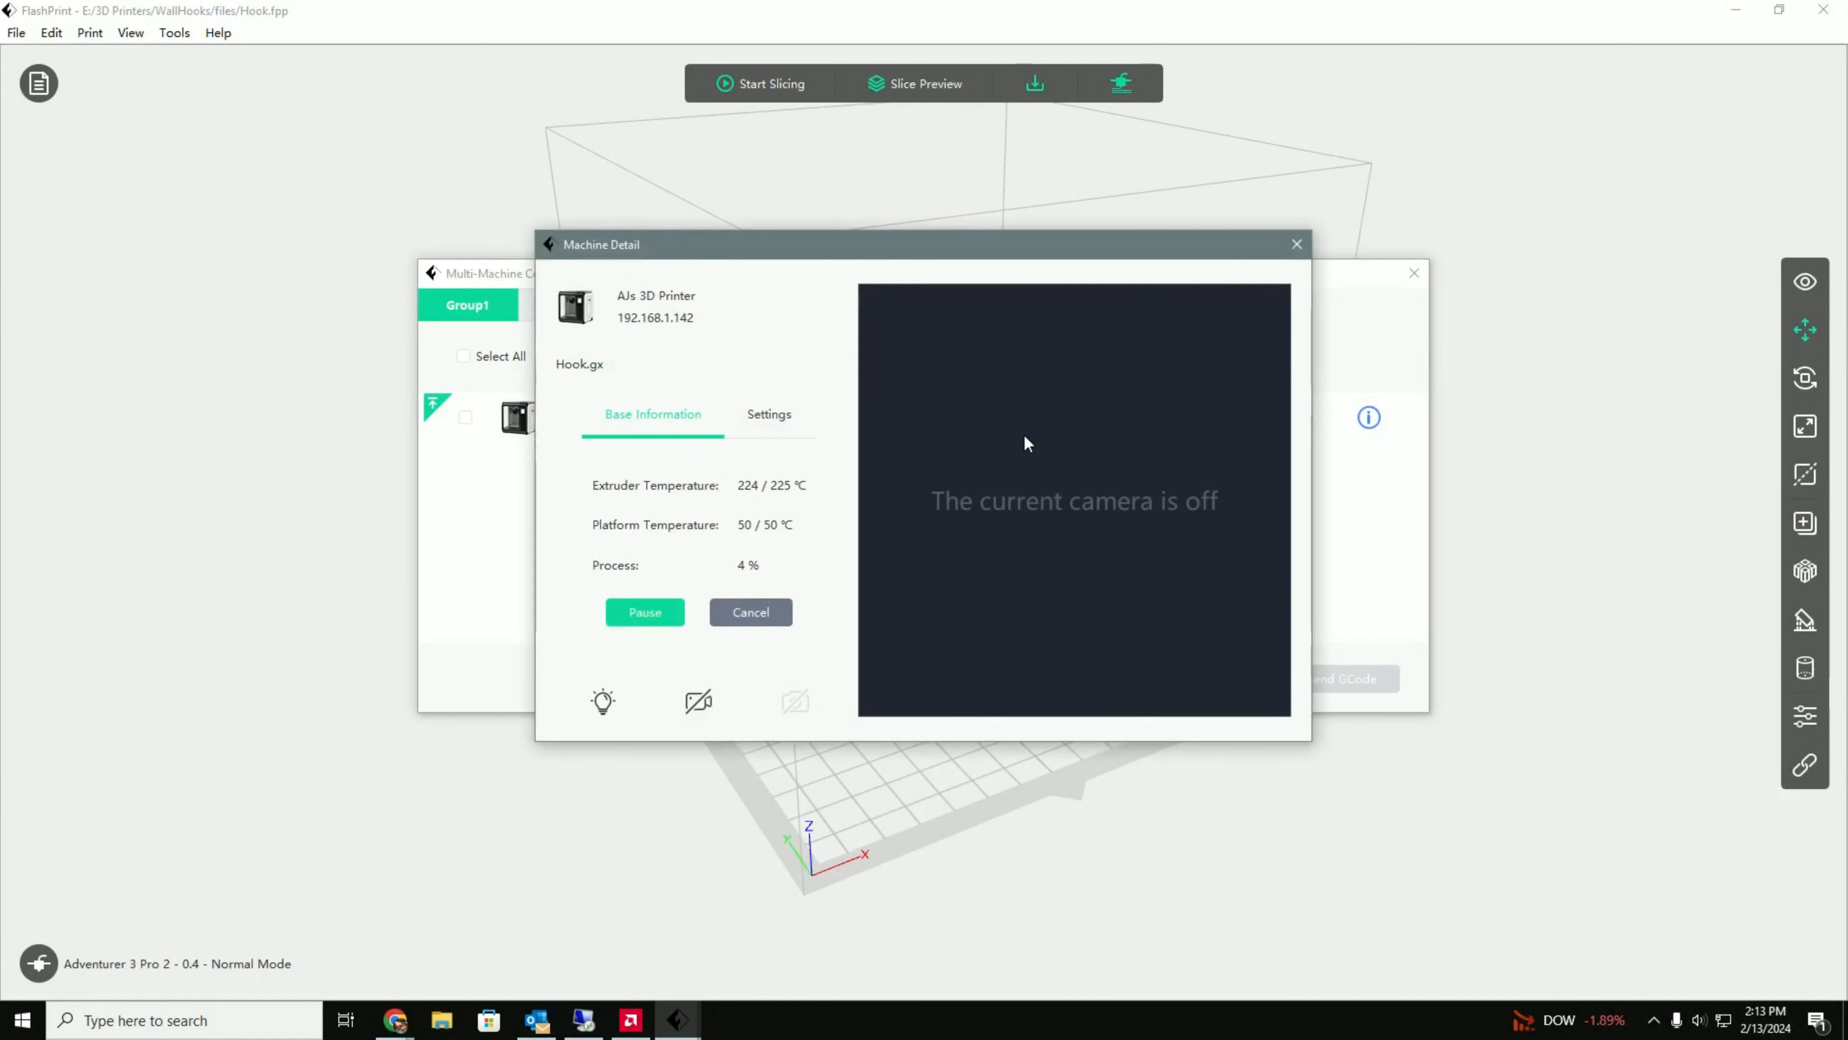
{"action": "mouse_move", "coordinate": [909, 410]}
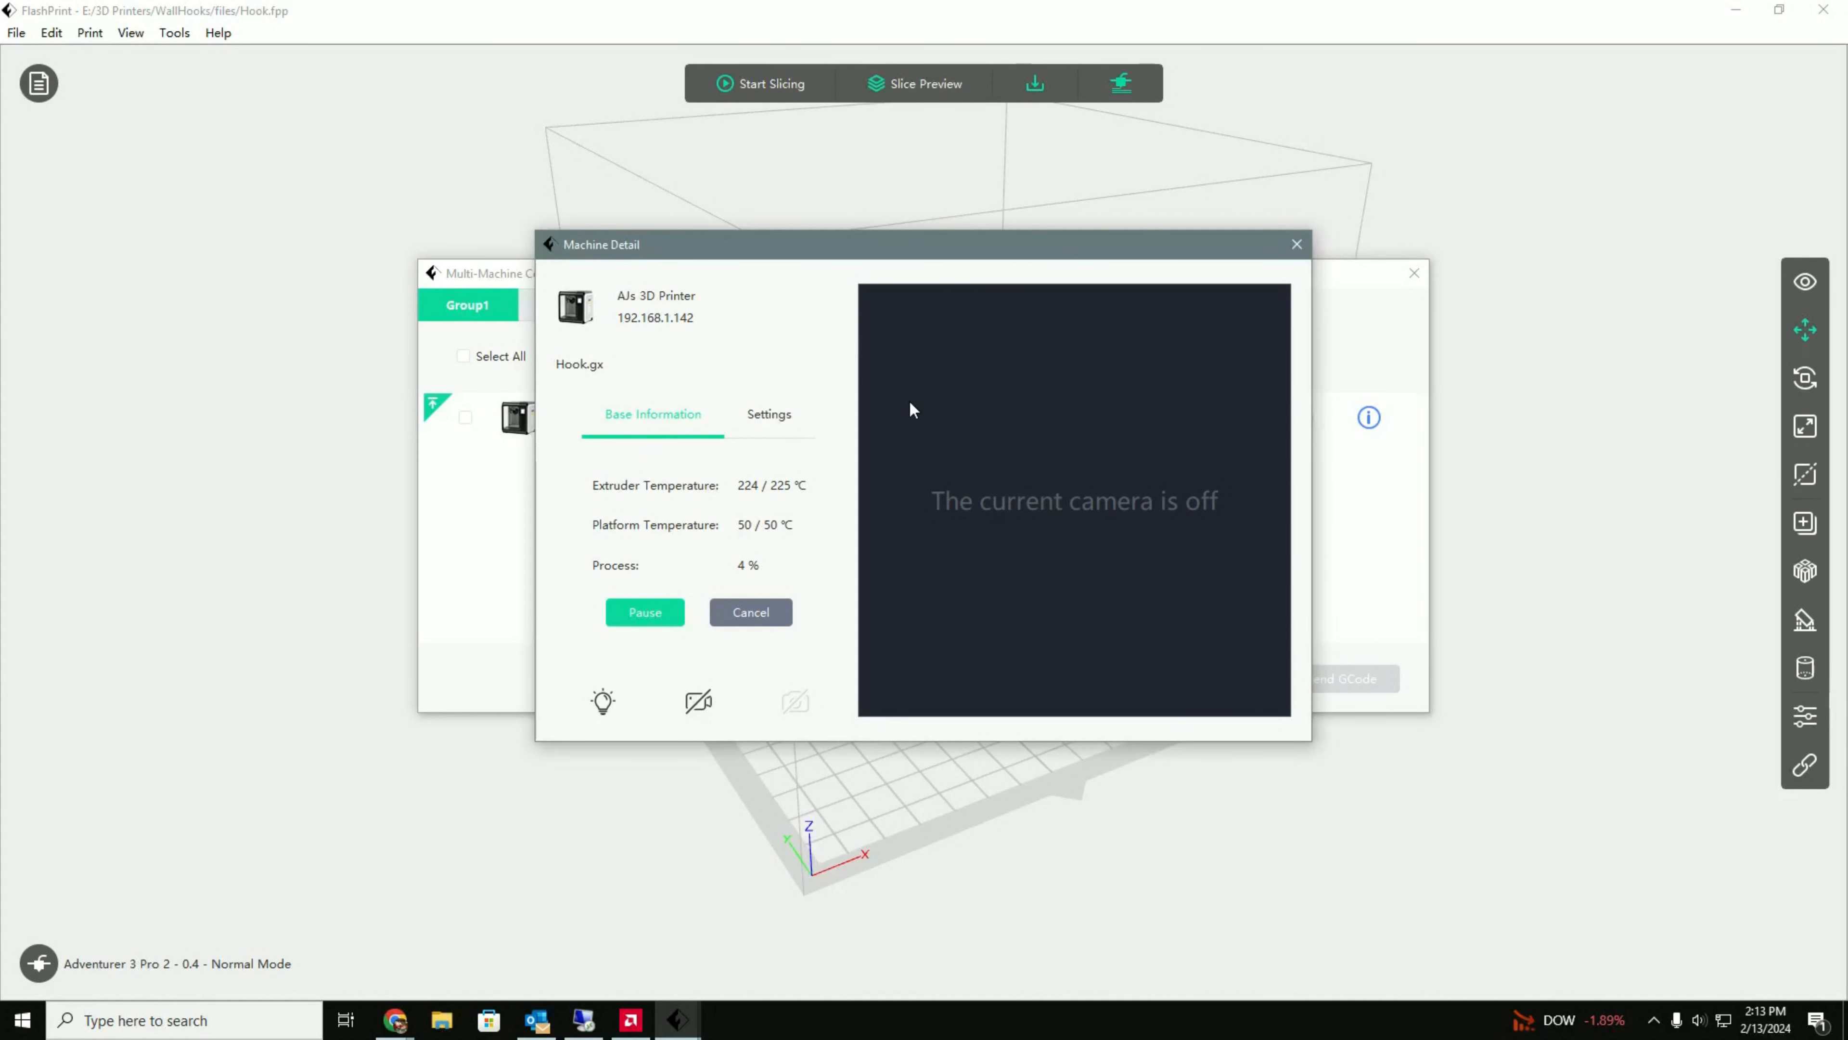
{"action": "mouse_move", "coordinate": [771, 803]}
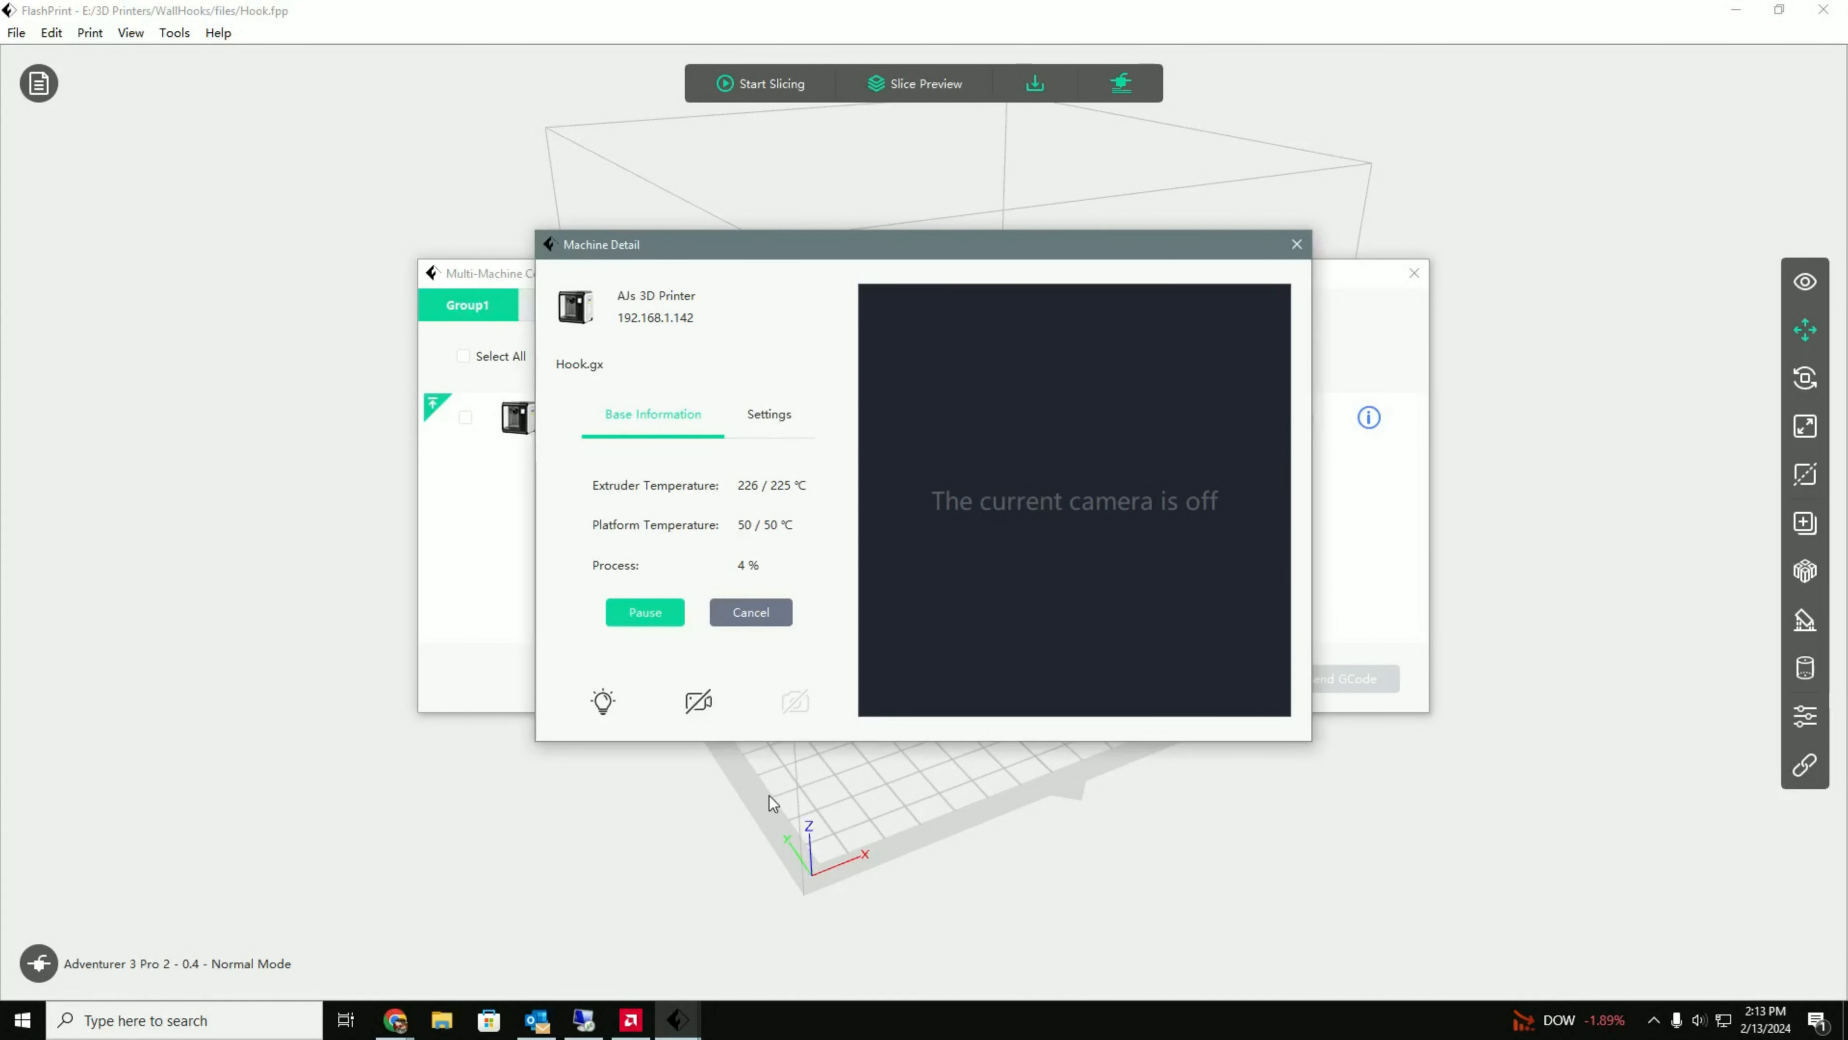
- Enable the printer's live camera feed showing the print head
{"action": "left_click", "coordinate": [698, 701]}
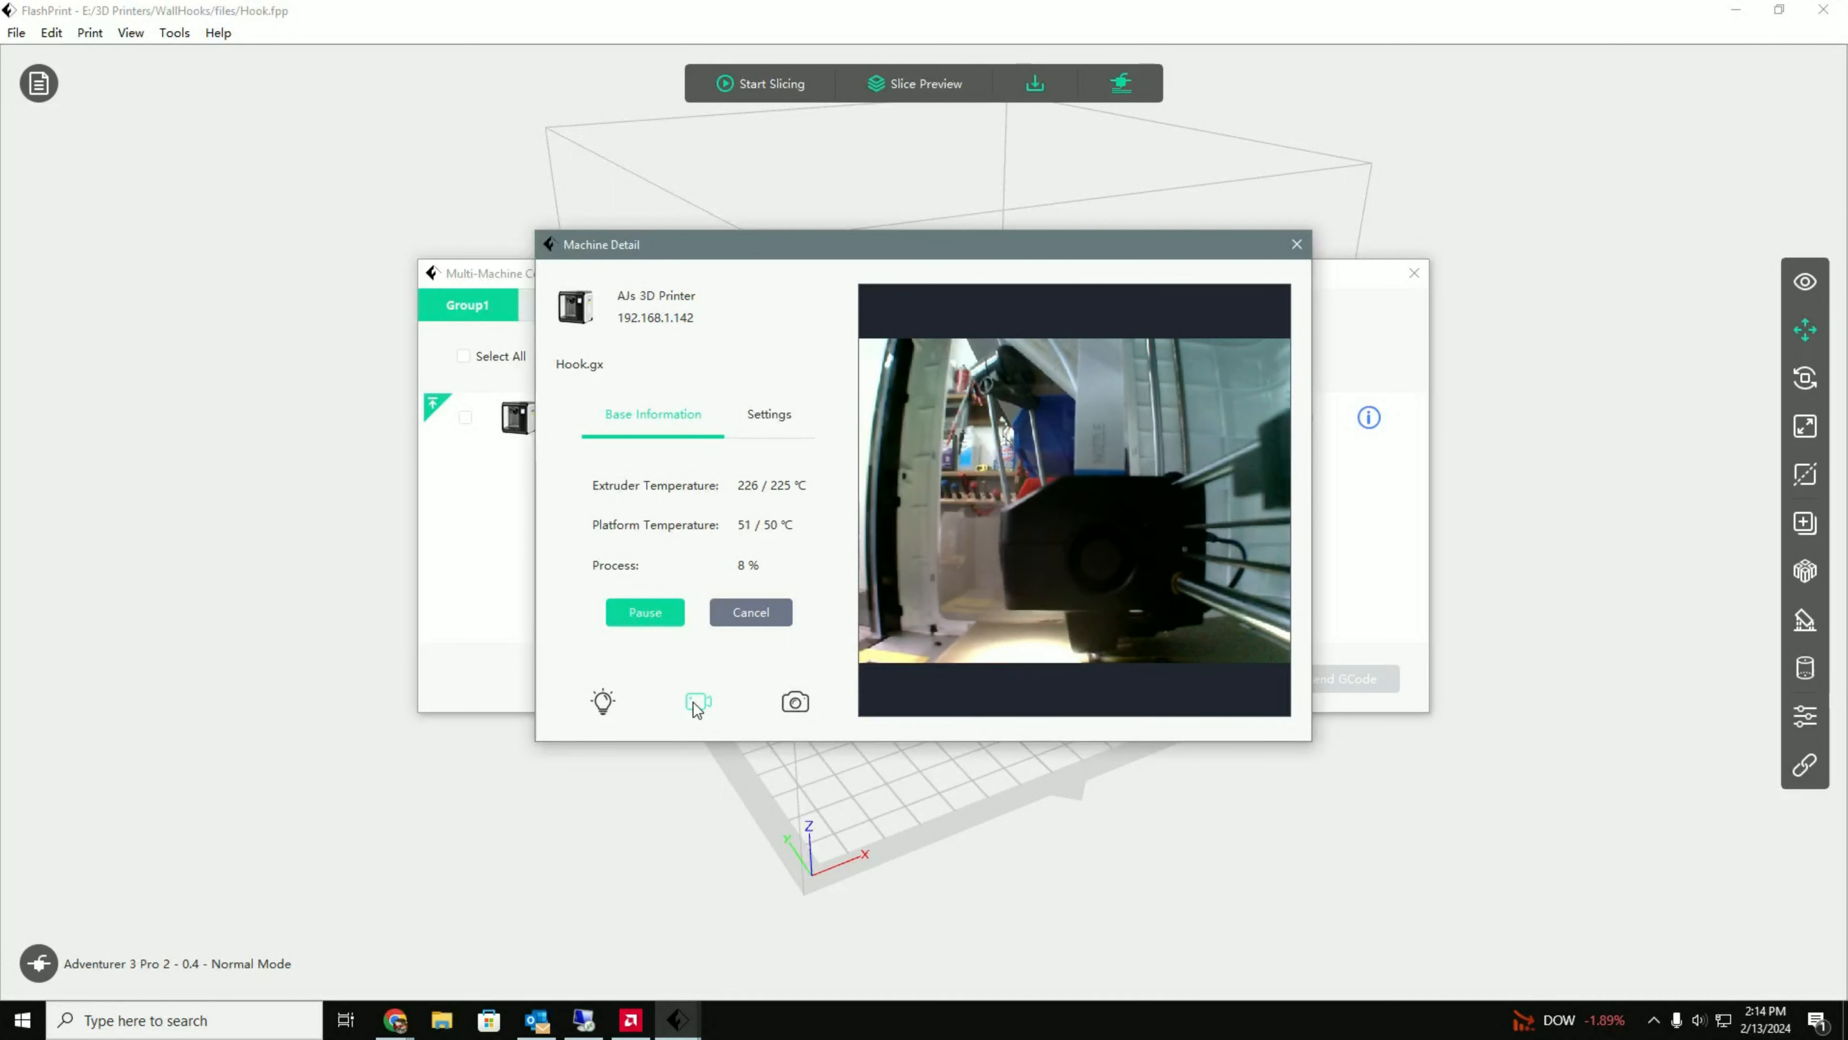
- Show the Settings view with extruder 225°C, platform 50°C and print speed 100%
{"action": "left_click", "coordinate": [768, 414]}
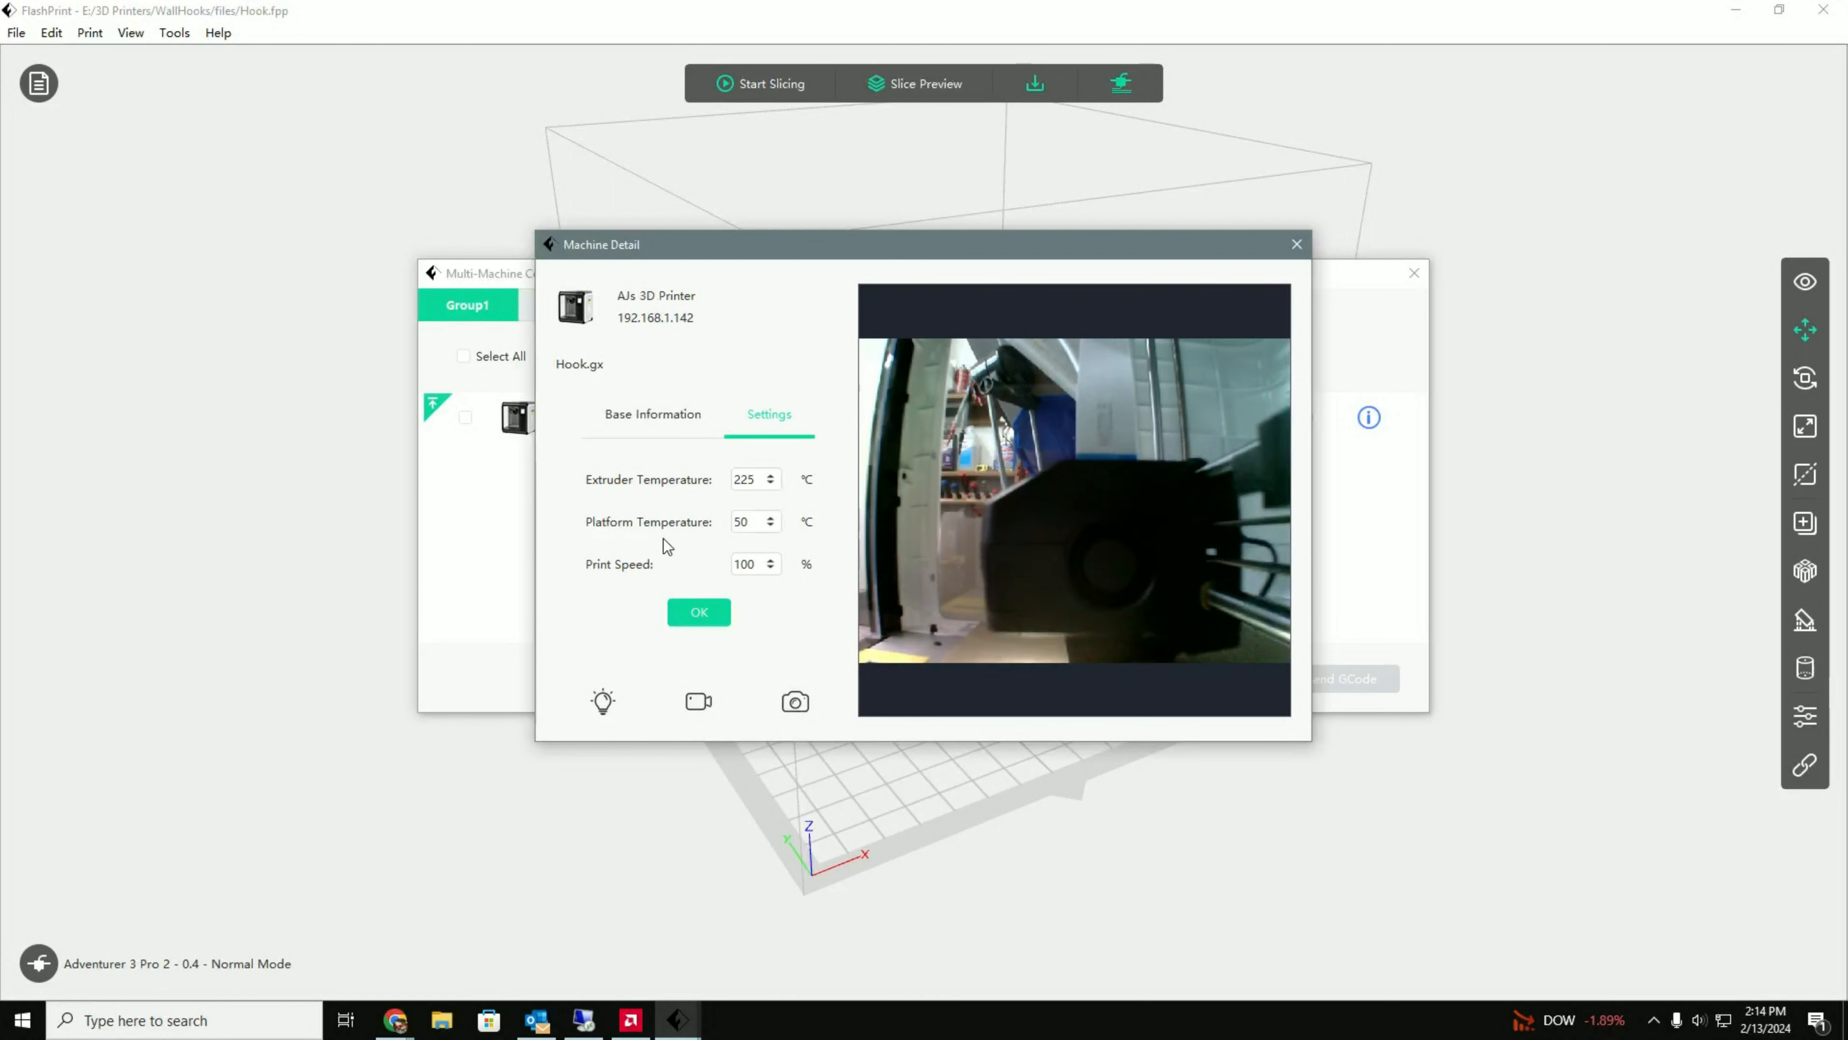
{"action": "mouse_move", "coordinate": [691, 562]}
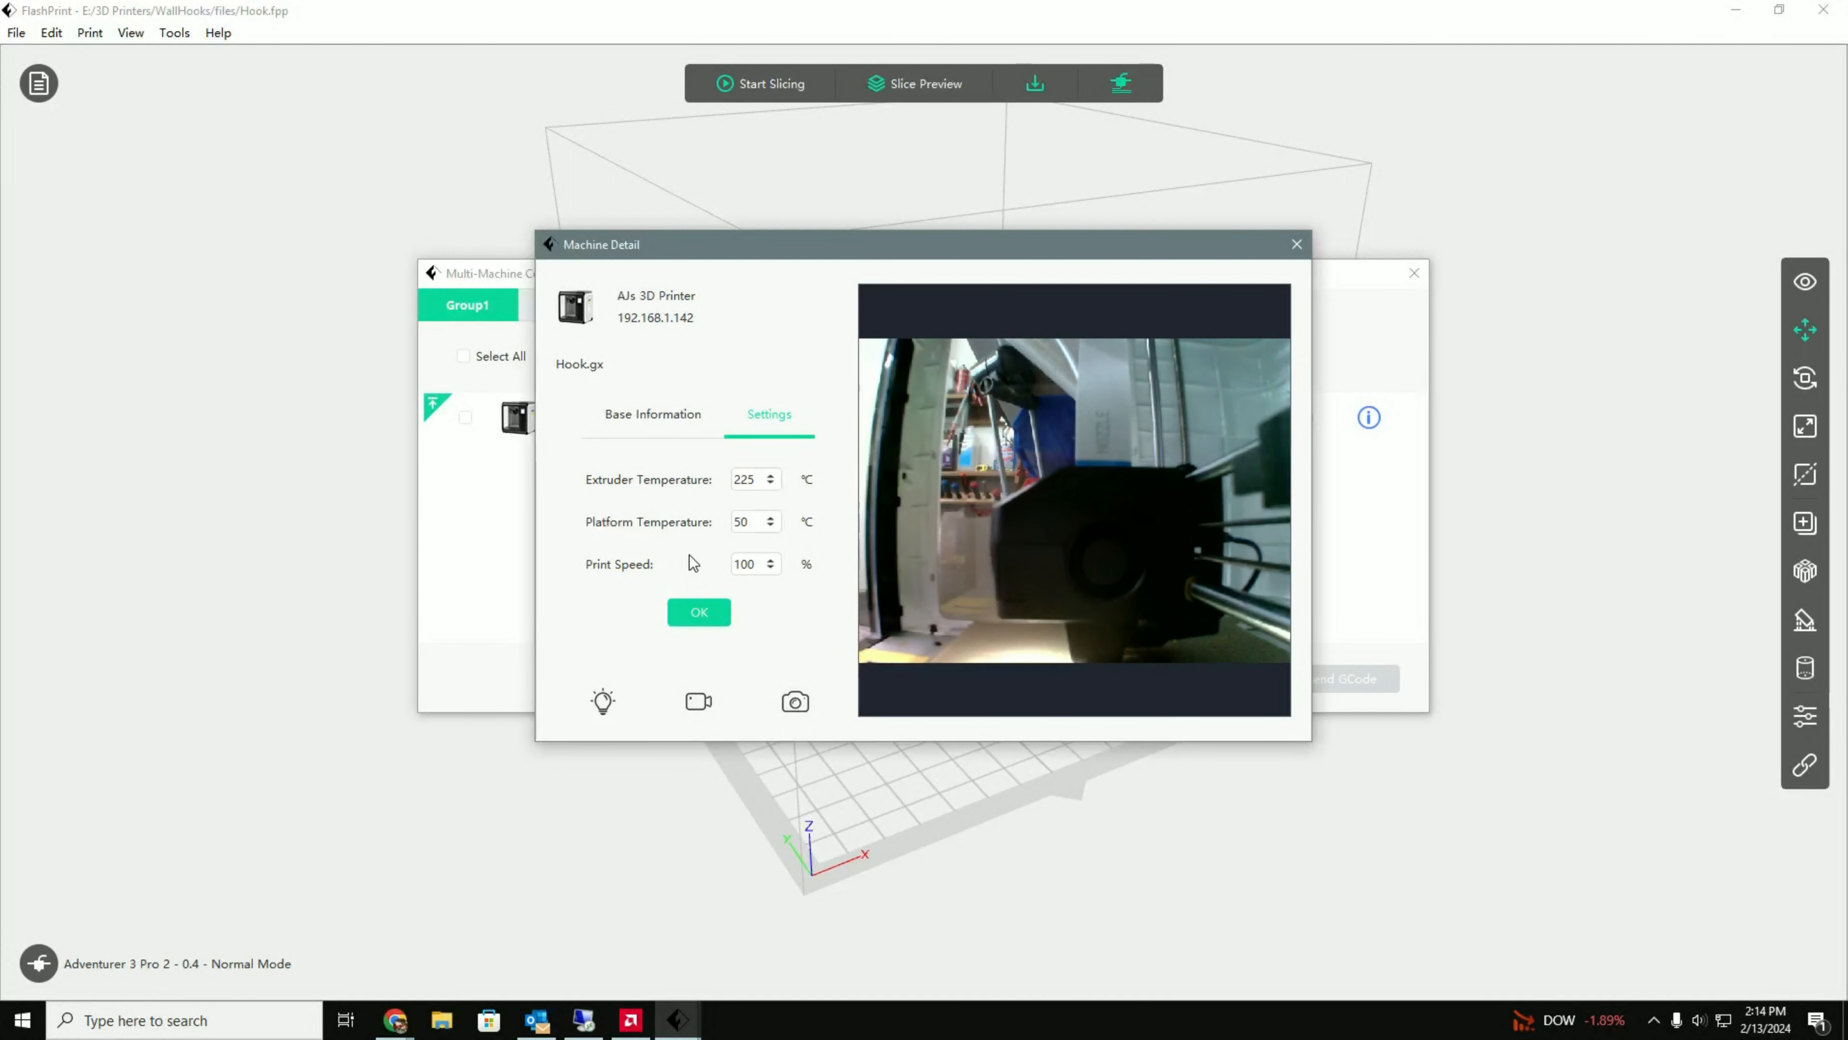